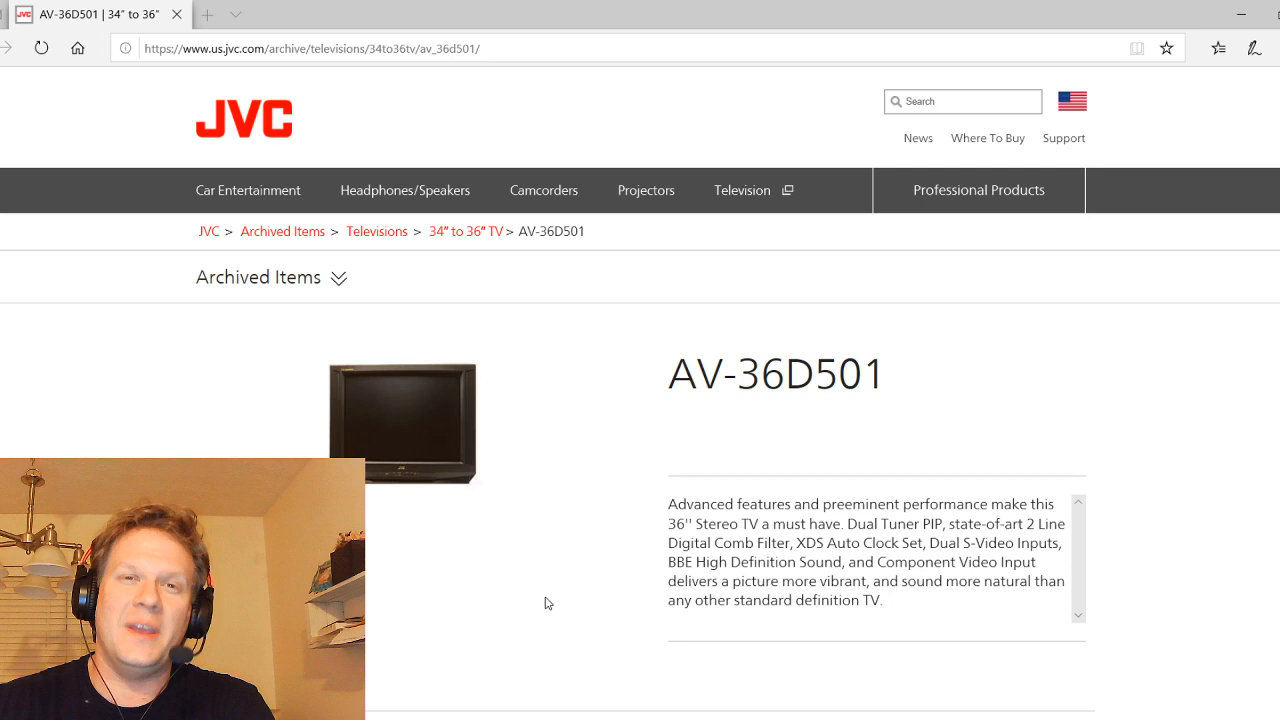
mouse_move(504, 444)
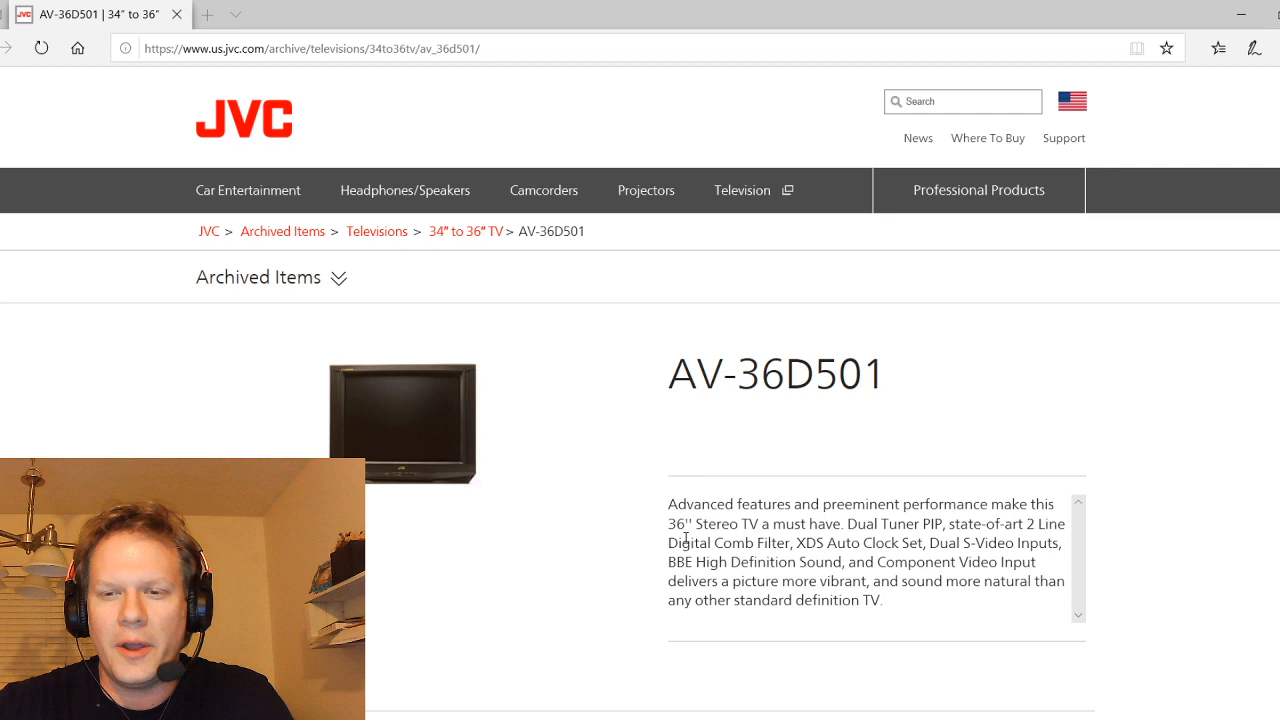
scroll("down", 3)
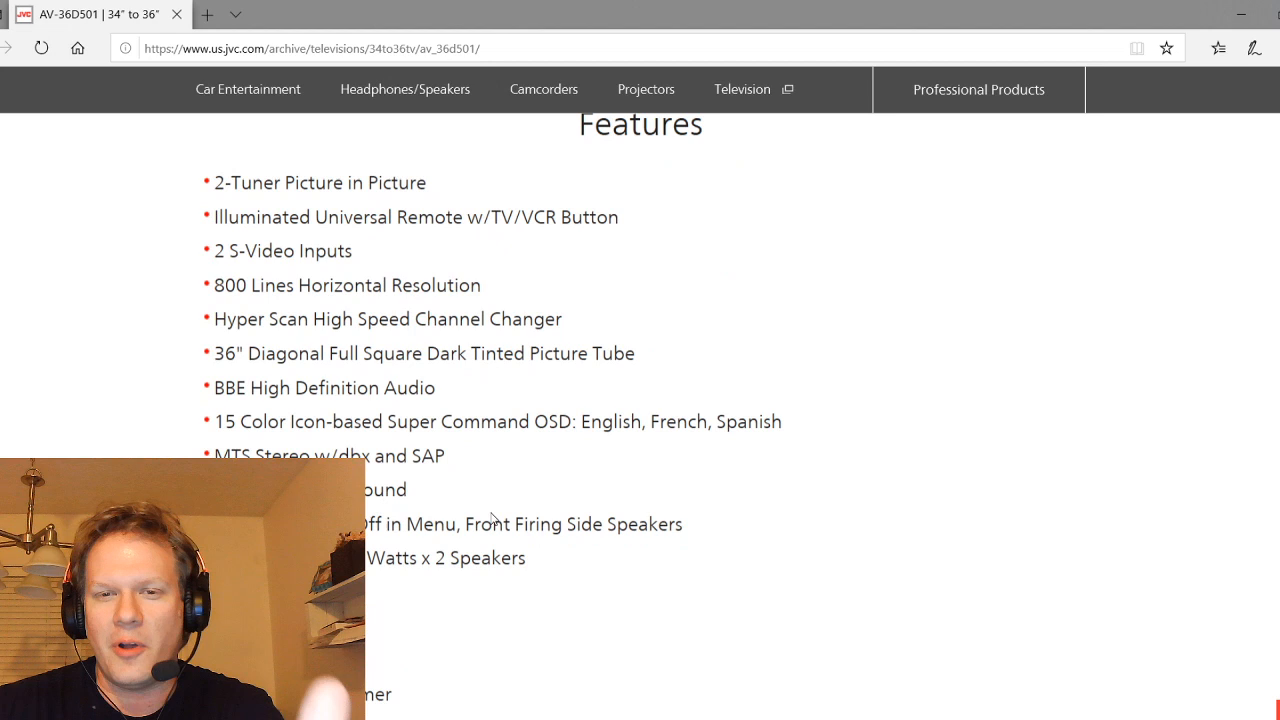
scroll("up", 3)
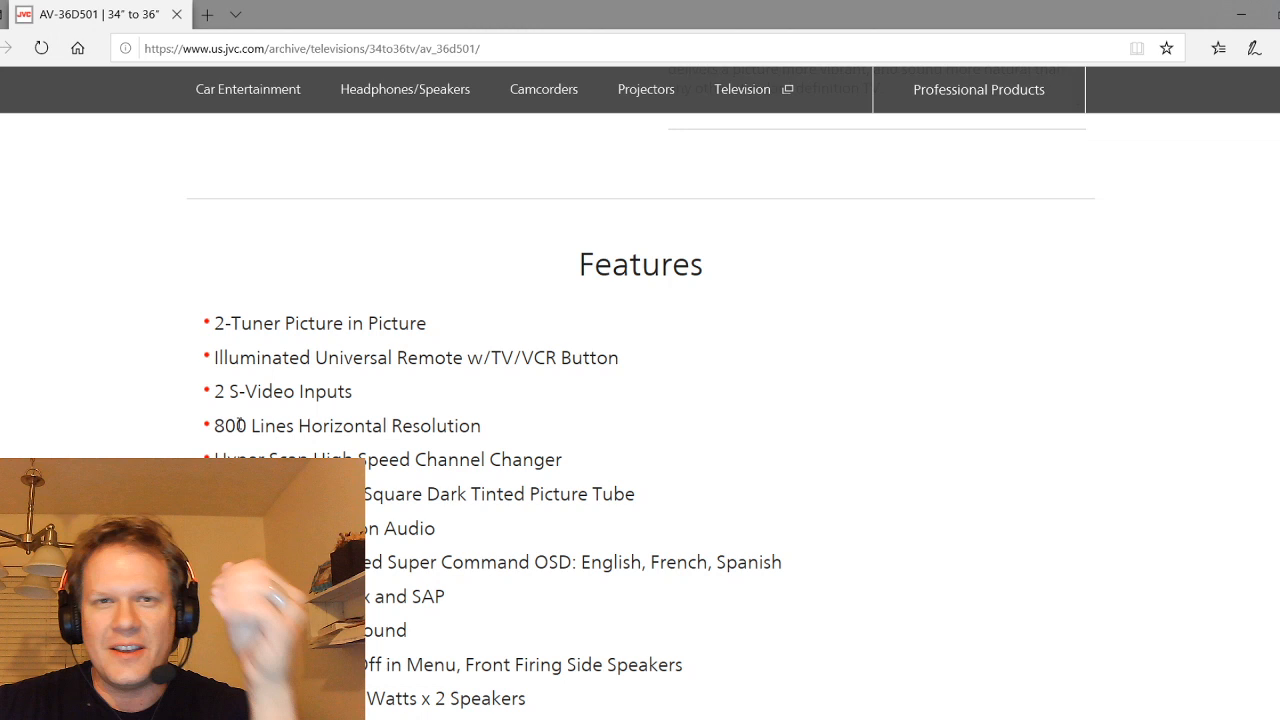
scroll("down", 3)
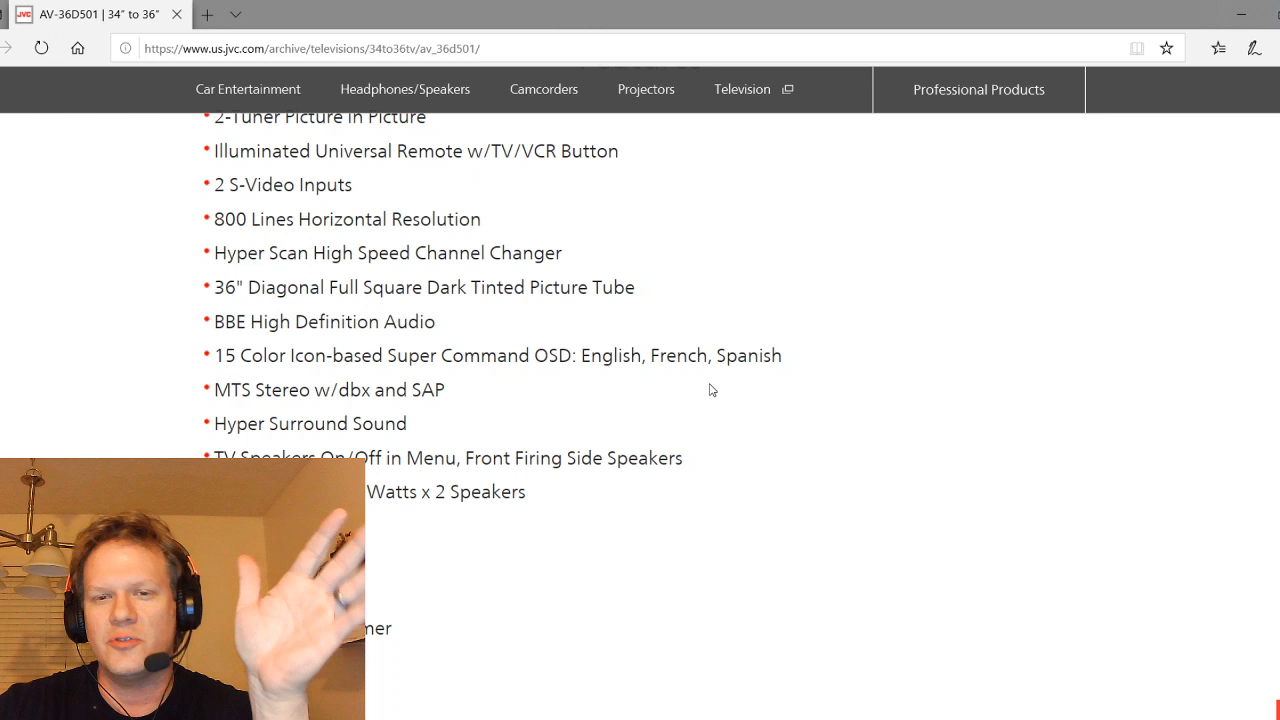
scroll("down", 3)
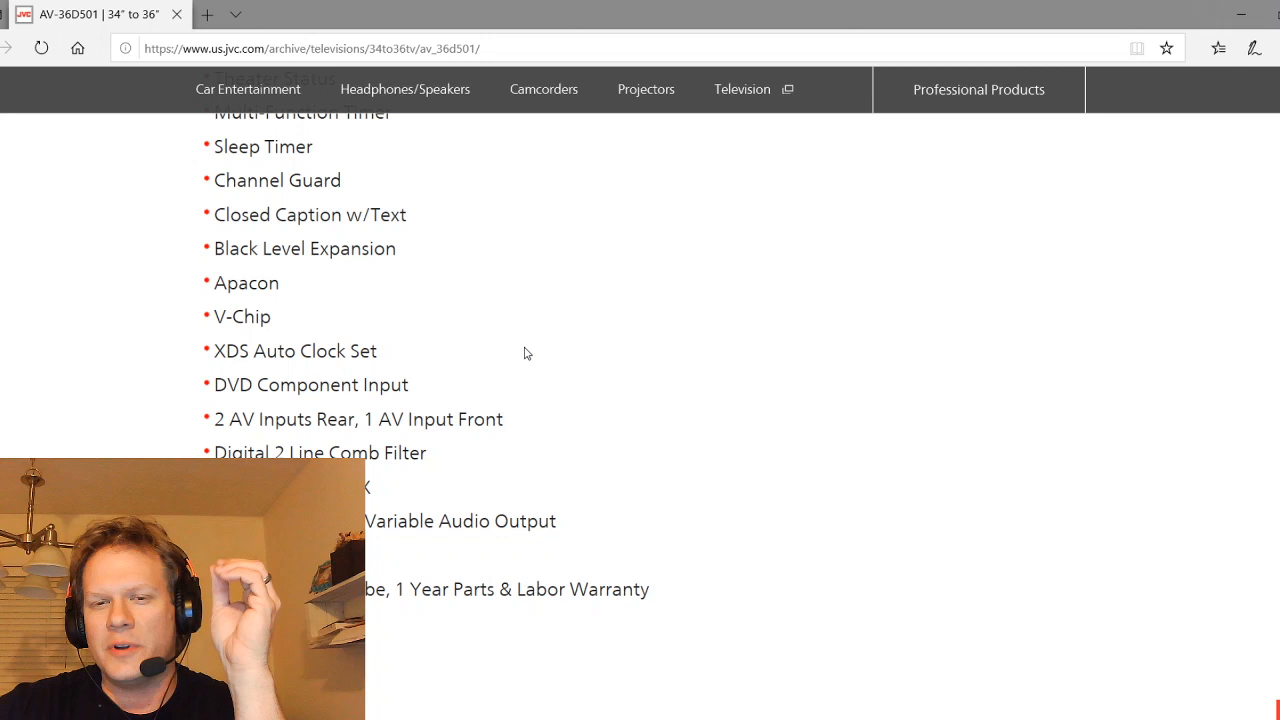
mouse_move(276, 378)
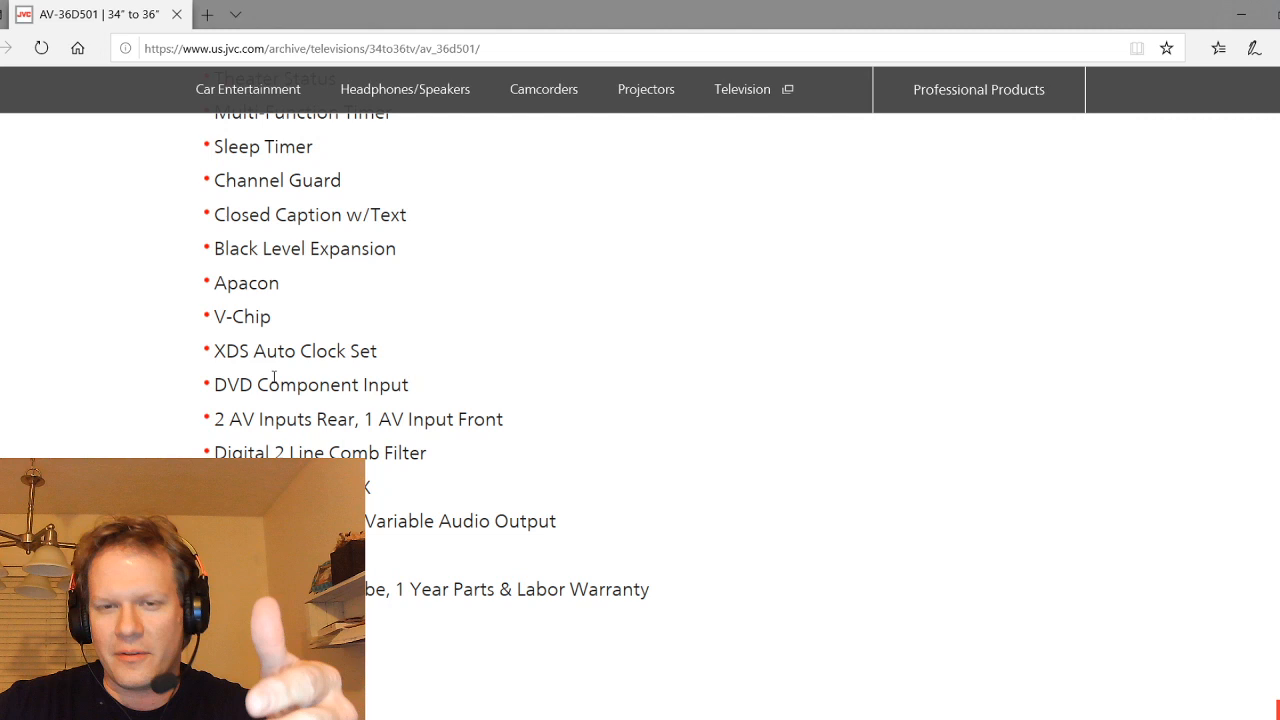
scroll("down", 3)
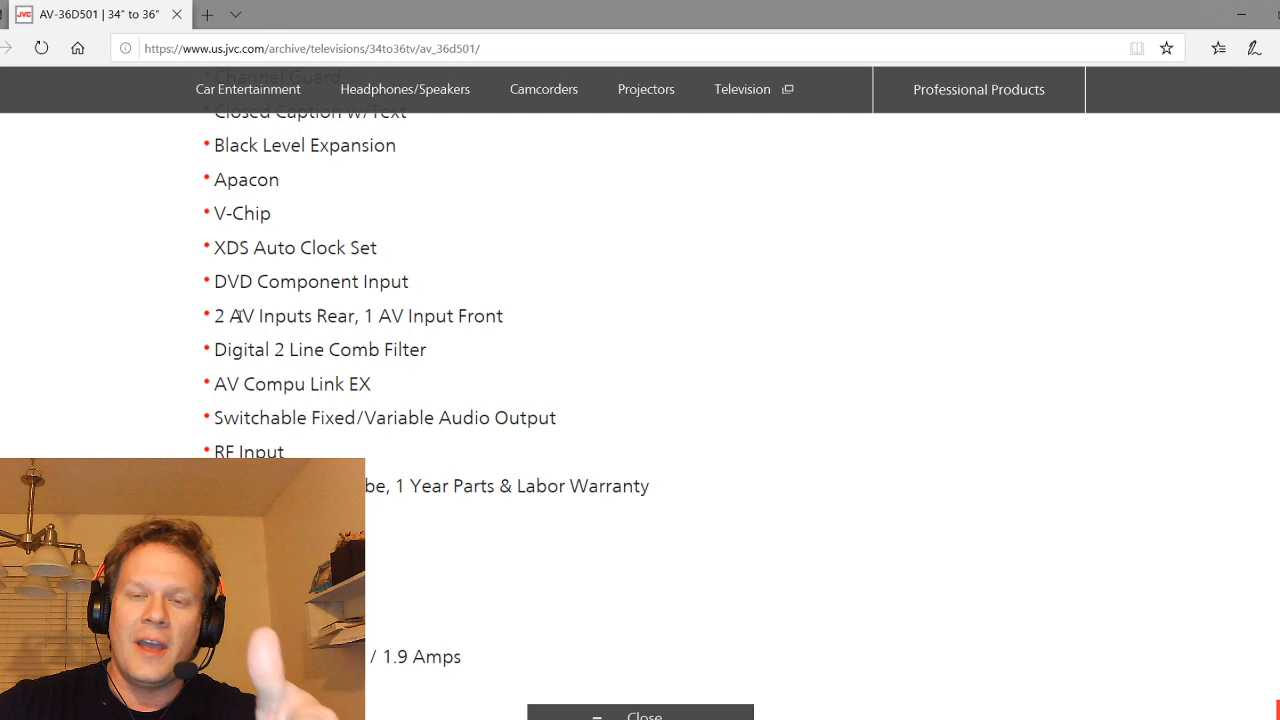
scroll("down", 3)
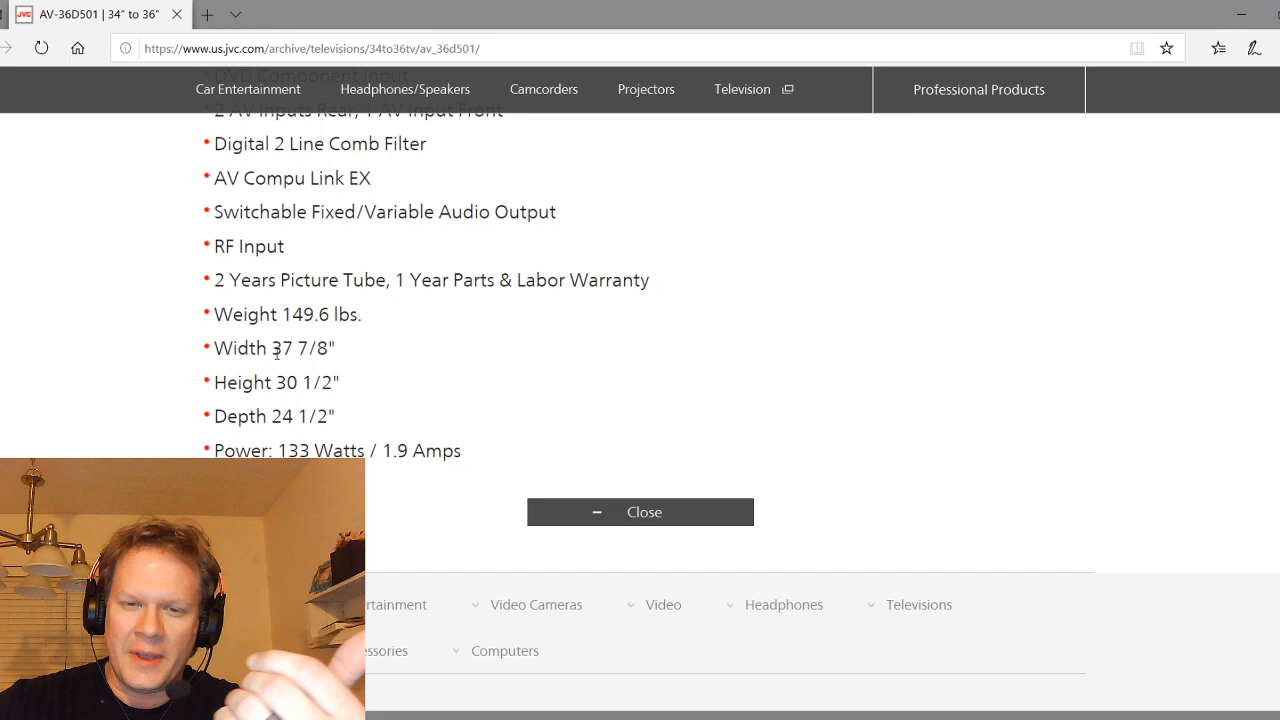
scroll("down", 3)
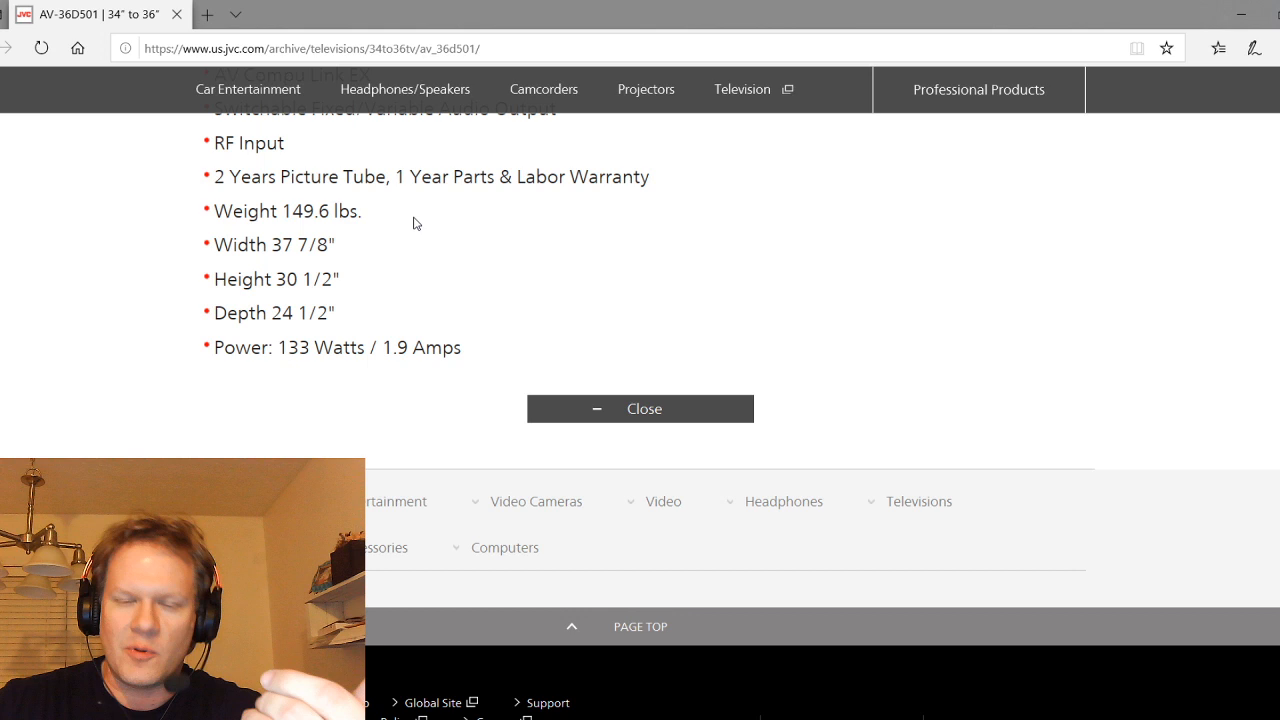
mouse_move(726, 626)
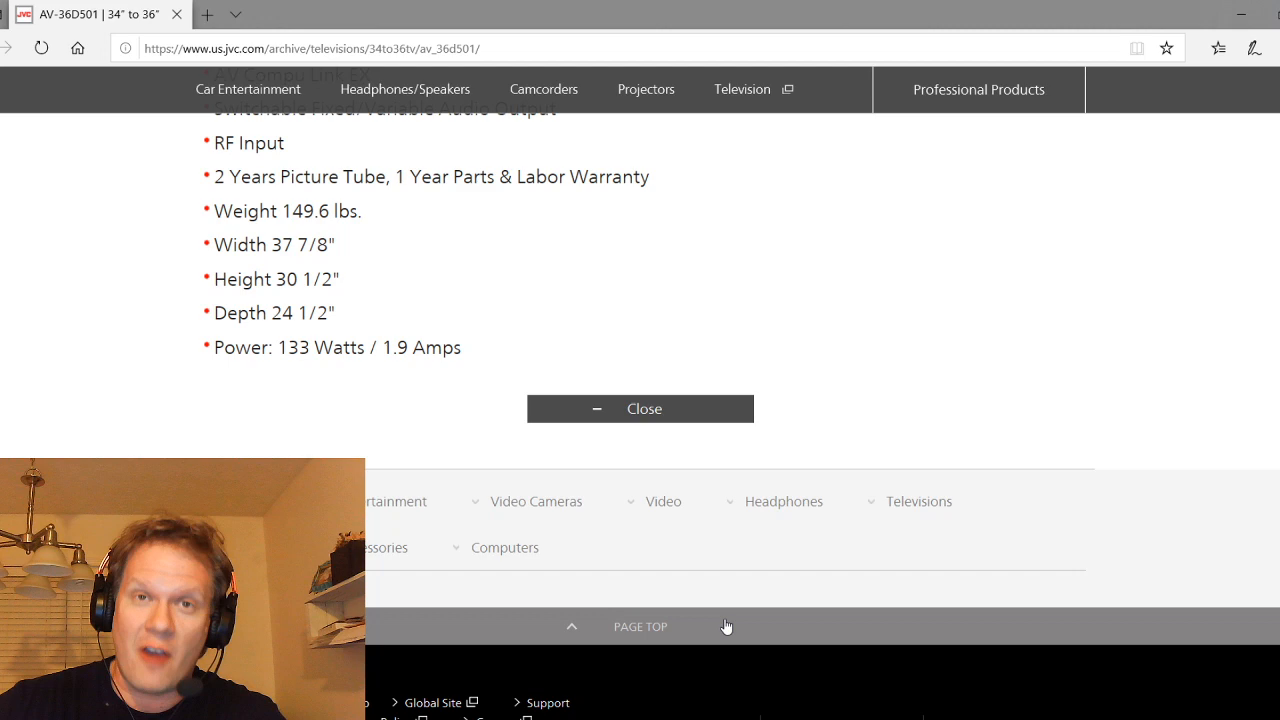